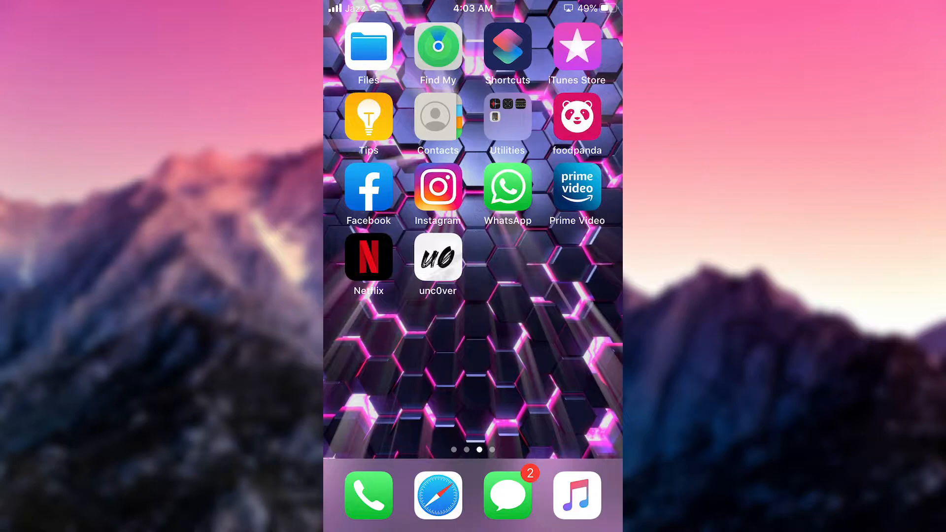
Step: Open Safari and load the AppValley site at app.app-valley.vip
click(437, 258)
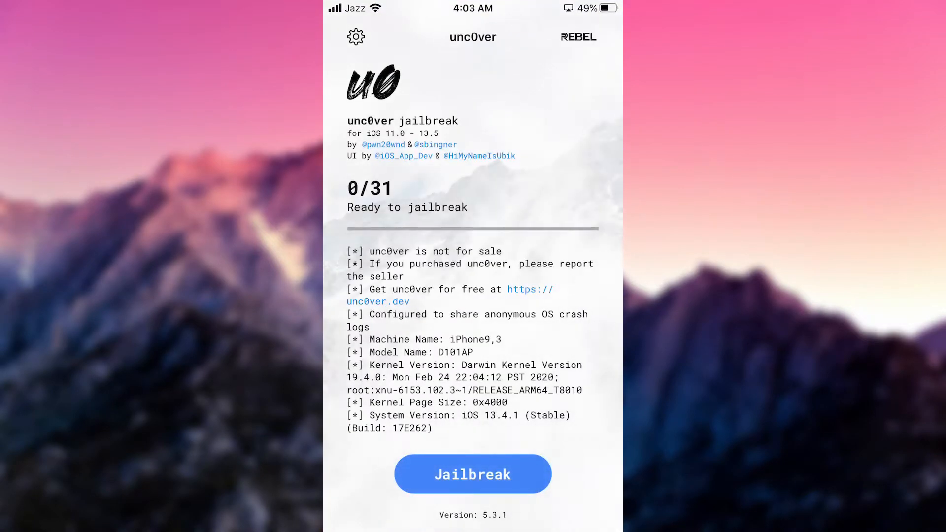
scroll(down, 3)
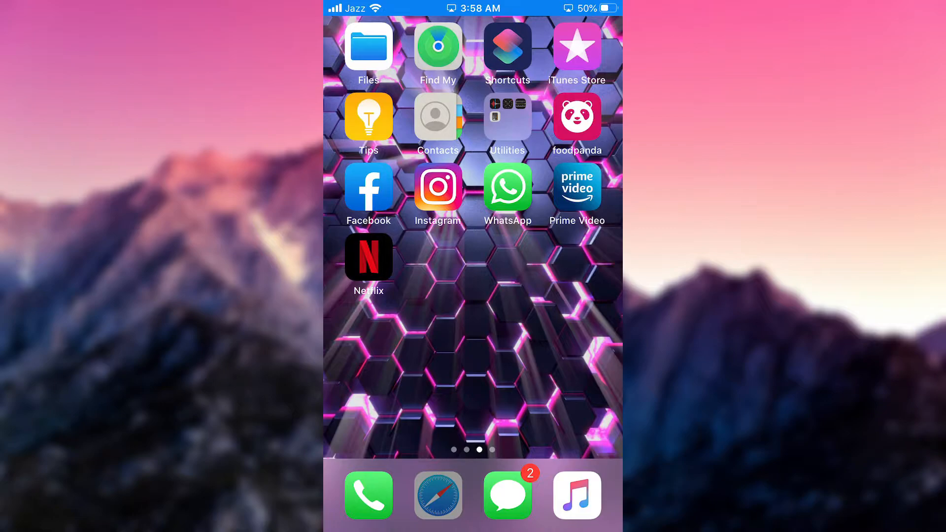
click(438, 495)
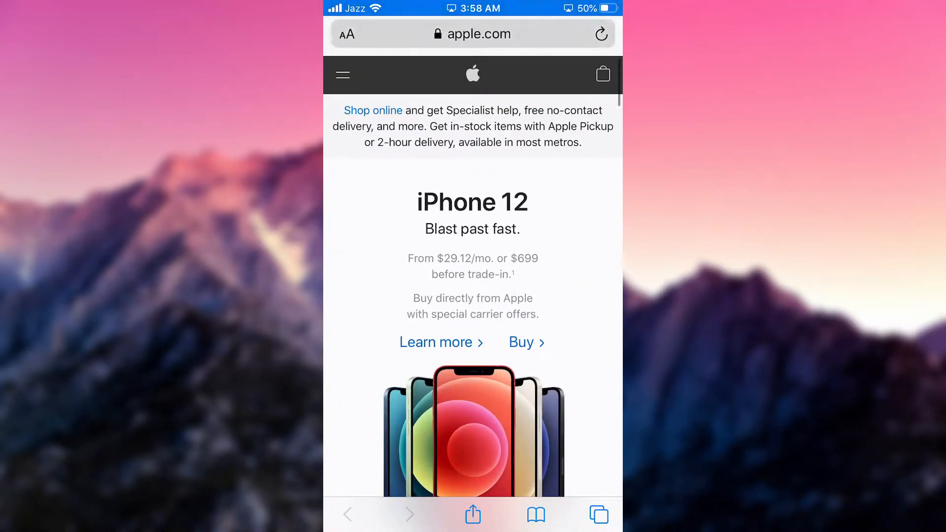
click(477, 34)
text(app.app)
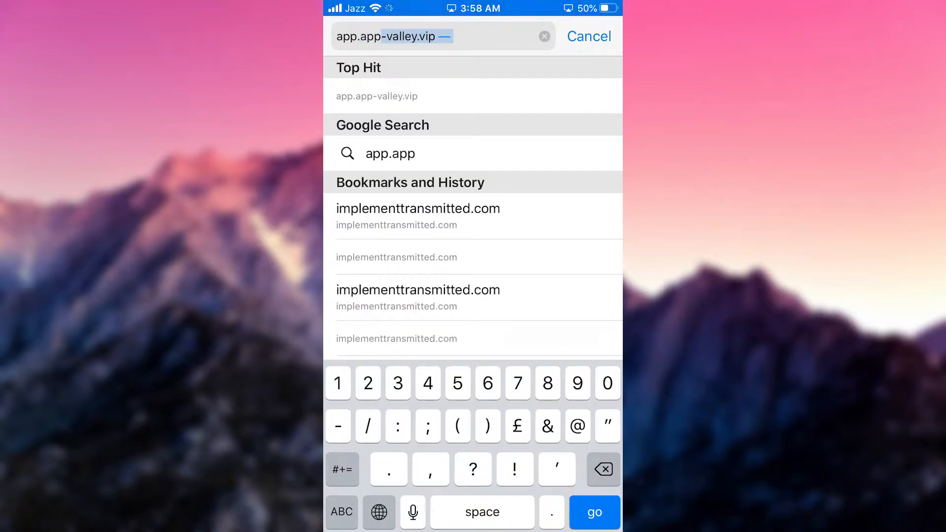
click(342, 512)
text(-valley)
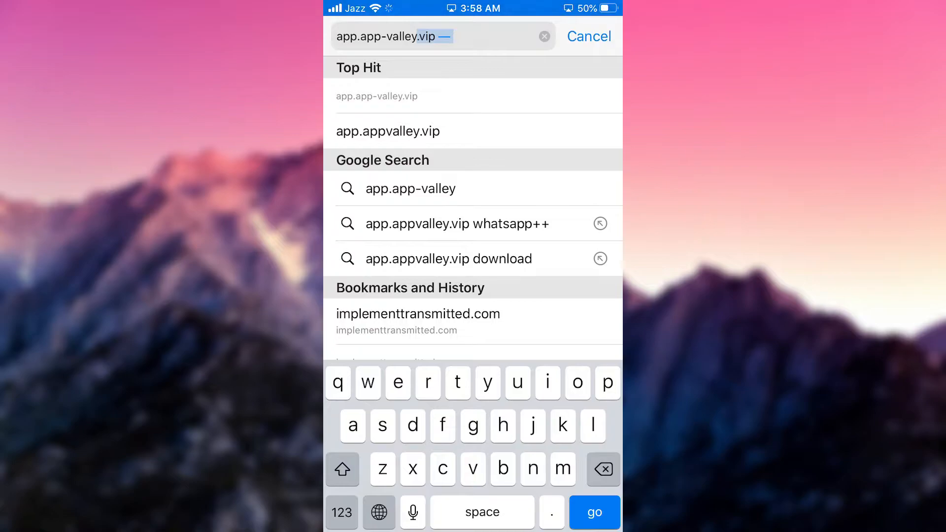
click(594, 512)
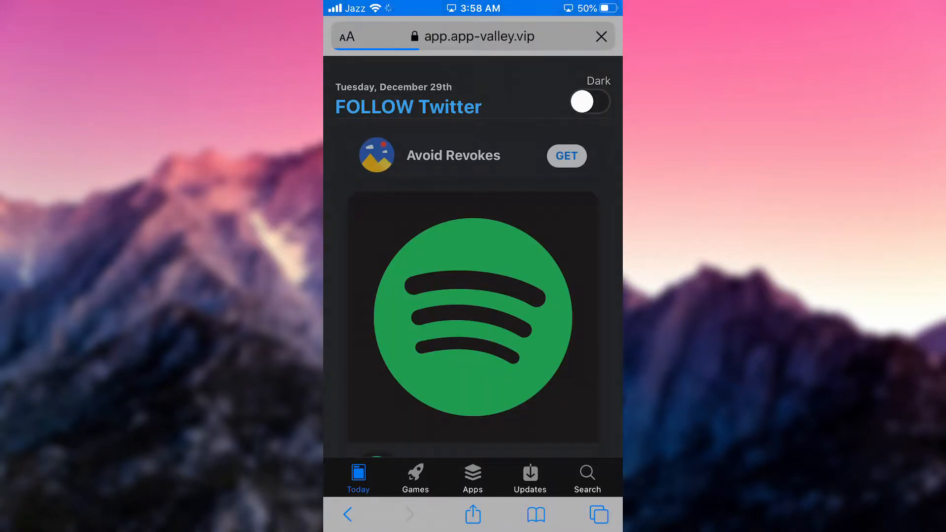
Step: Get unc0ver jailbreak from AppValley and approve the Install confirmation
click(601, 36)
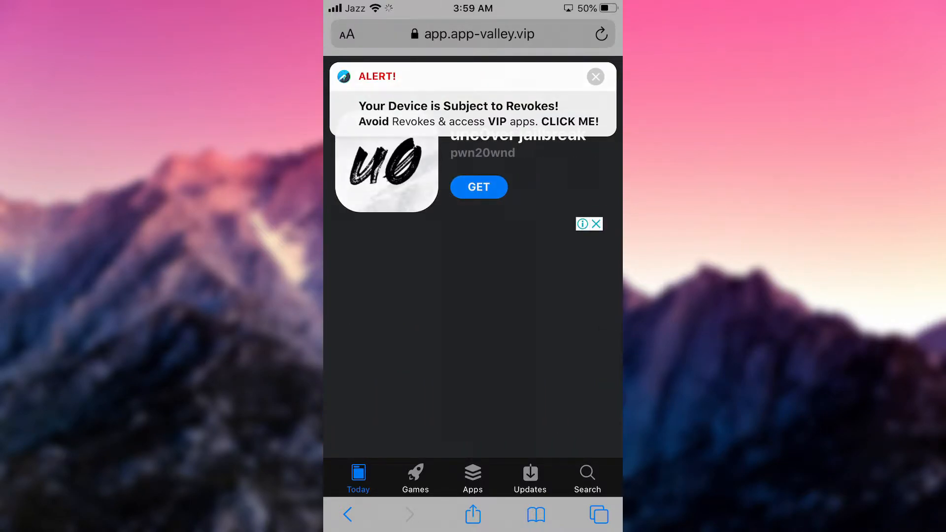
click(597, 515)
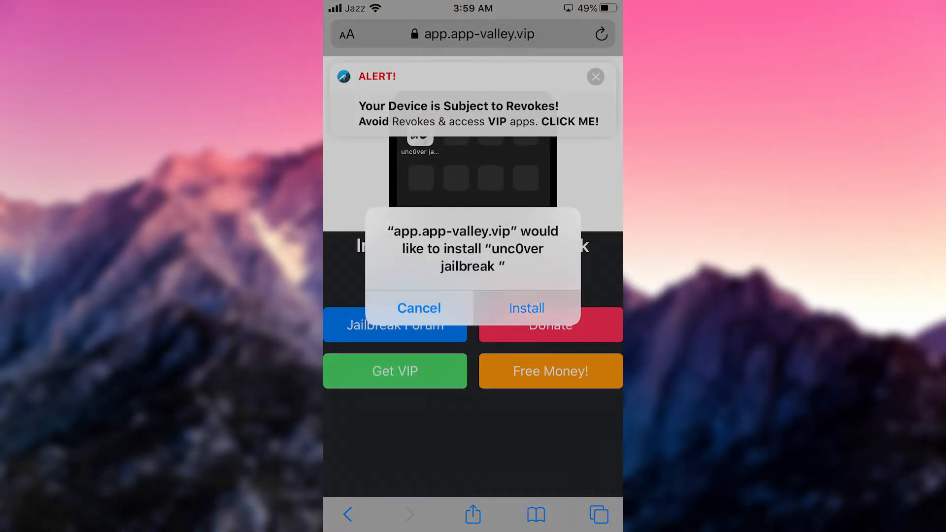
click(526, 308)
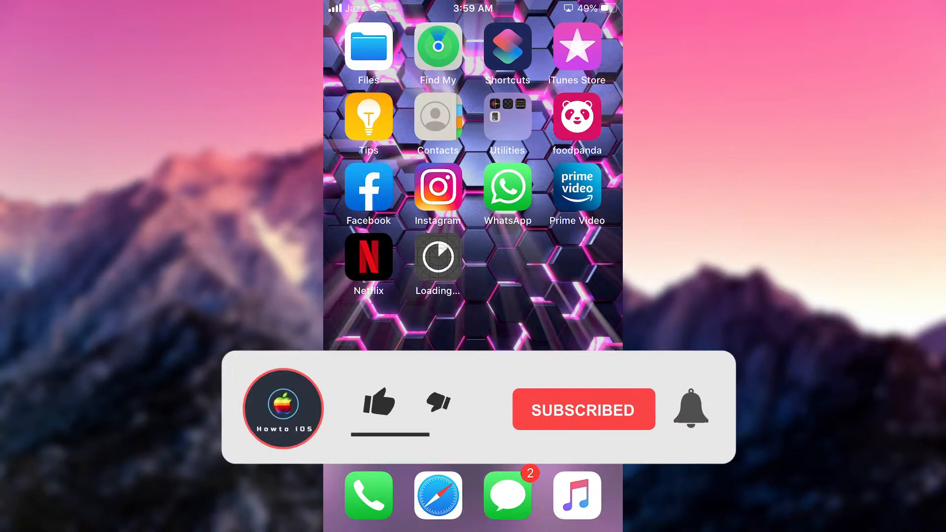
Step: Wait for the loading unc0ver icon until the 'Unable To Install unc0ver' alert appears
click(378, 404)
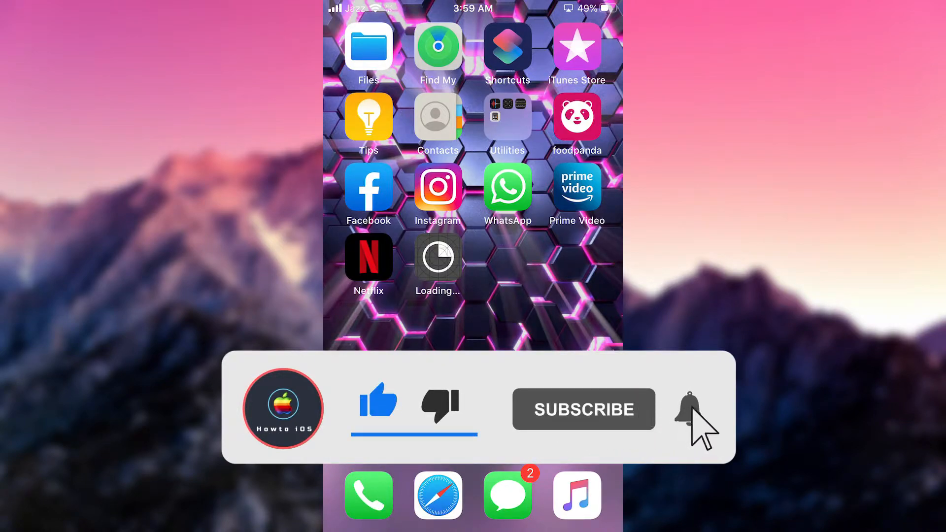
click(691, 409)
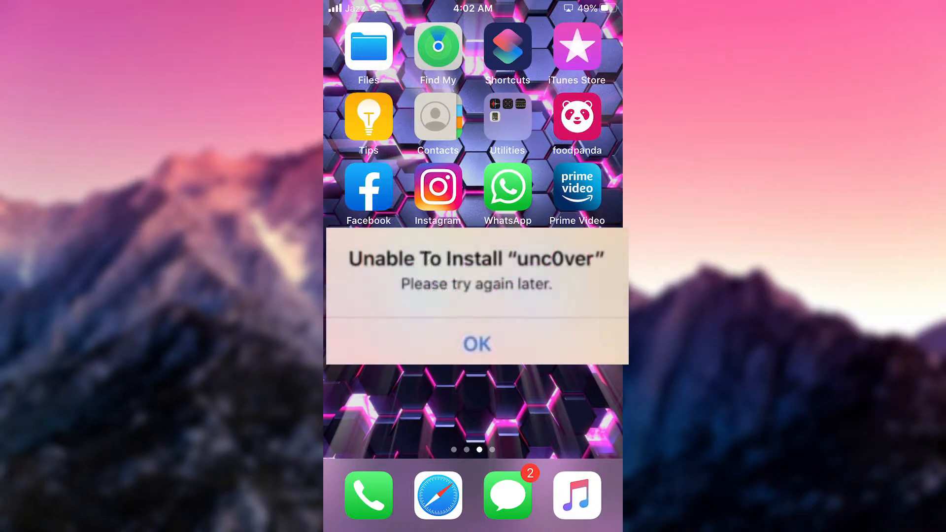
Step: Dismiss the 'Unable To Install unc0ver' alert with OK
click(476, 344)
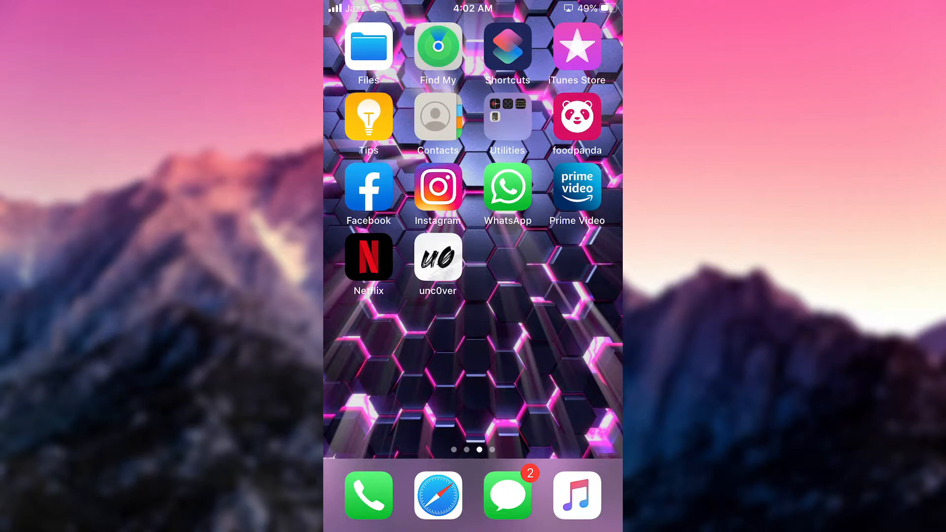
Step: Launch unc0ver, cancel the Untrusted Enterprise Developer warning, and open Settings
click(437, 259)
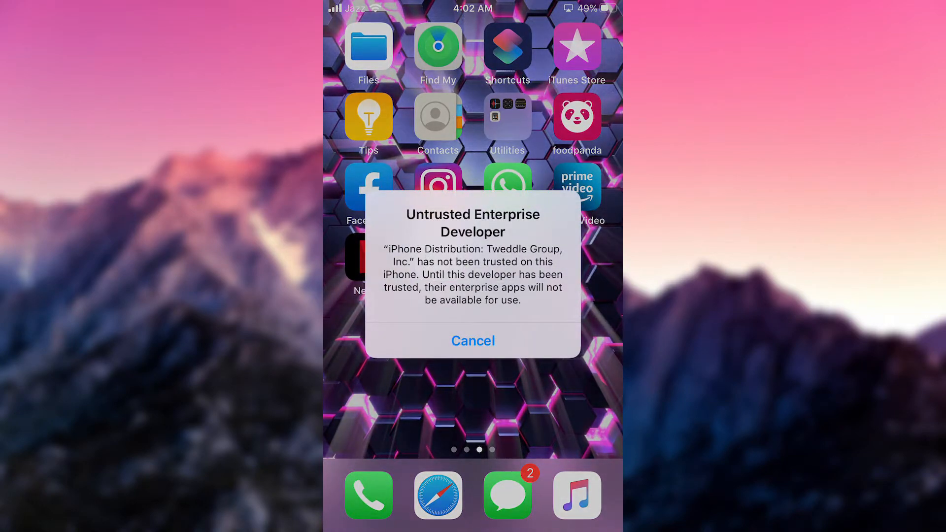
click(473, 341)
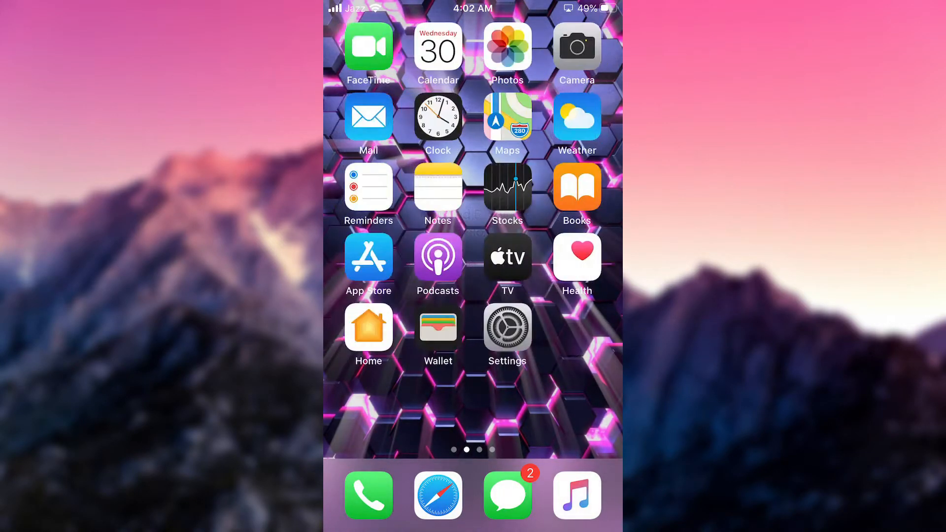
click(507, 327)
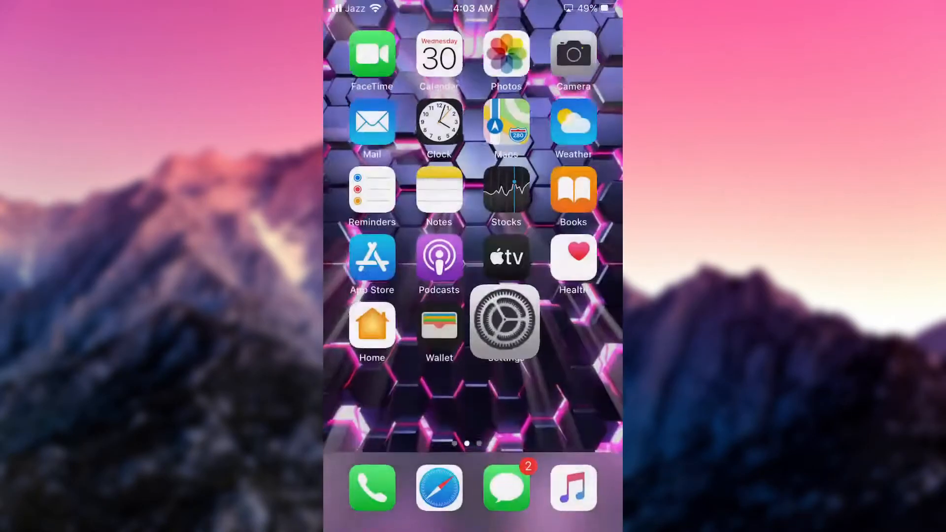
scroll(left, 3)
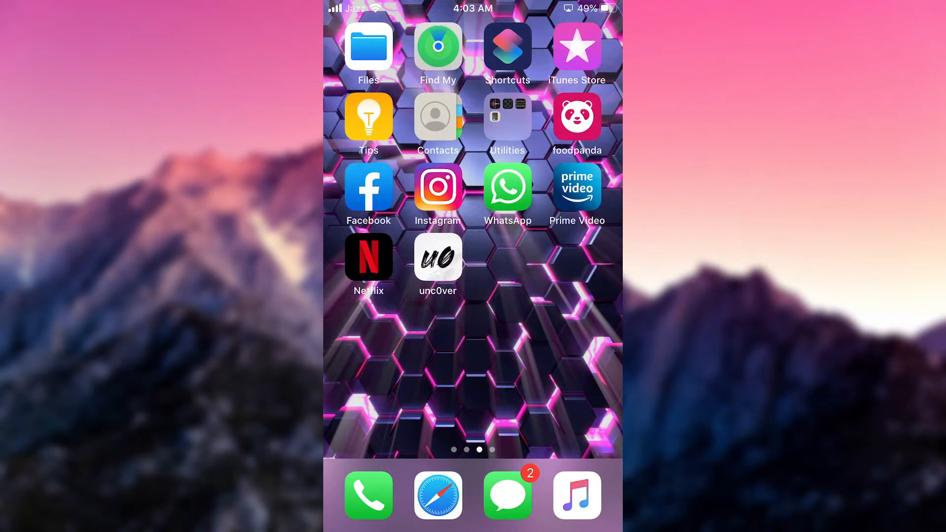
click(438, 257)
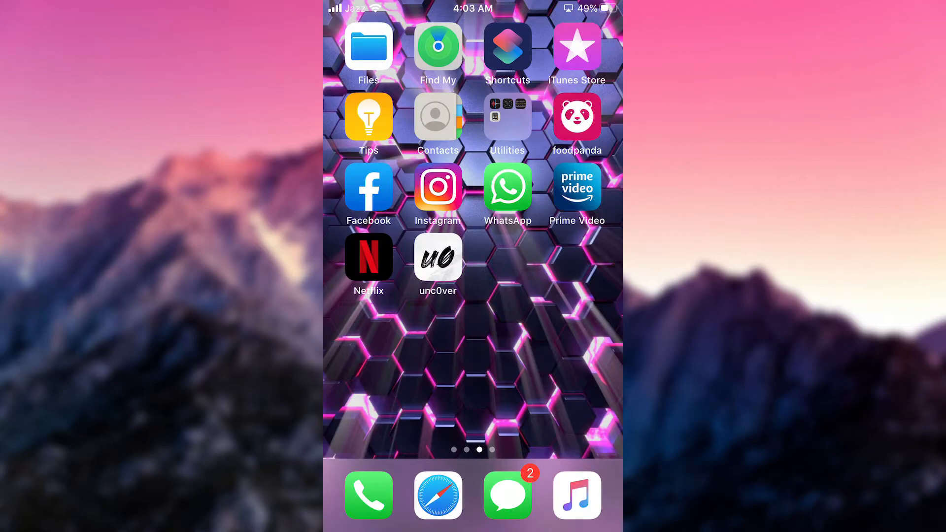
click(438, 258)
text(j)
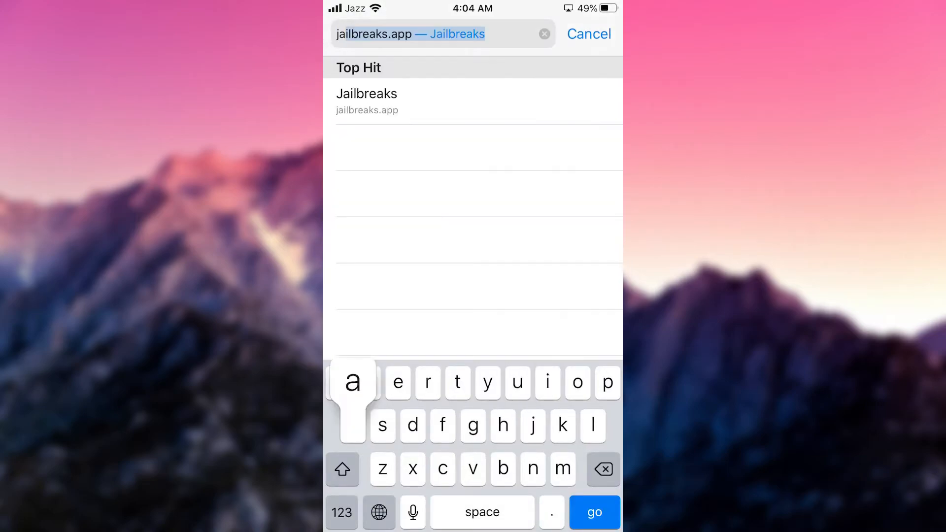
Step: Finish entering jailbreaks.app in Safari and load the site
click(398, 382)
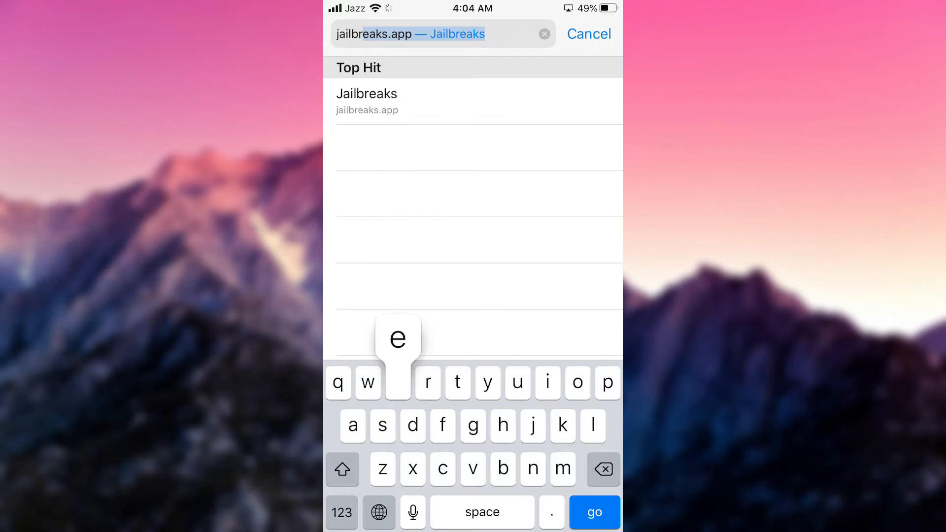
click(594, 512)
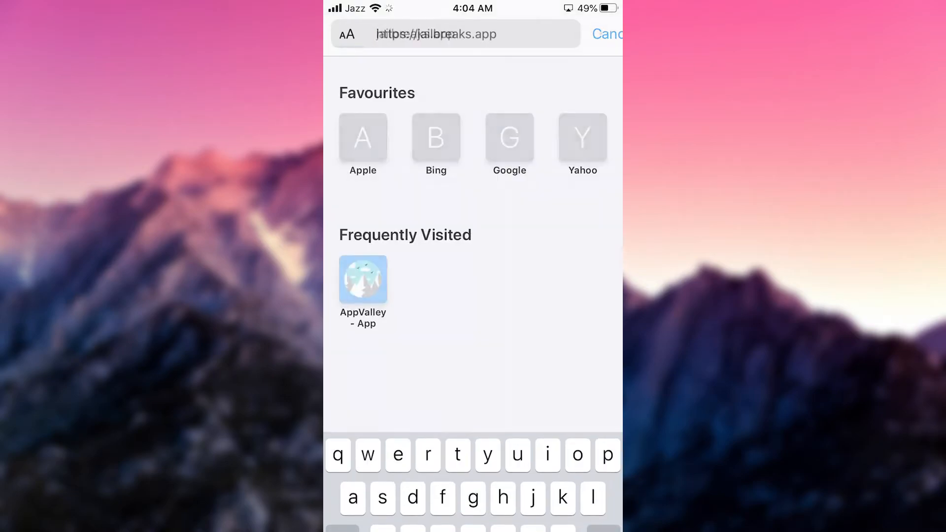
key(Enter)
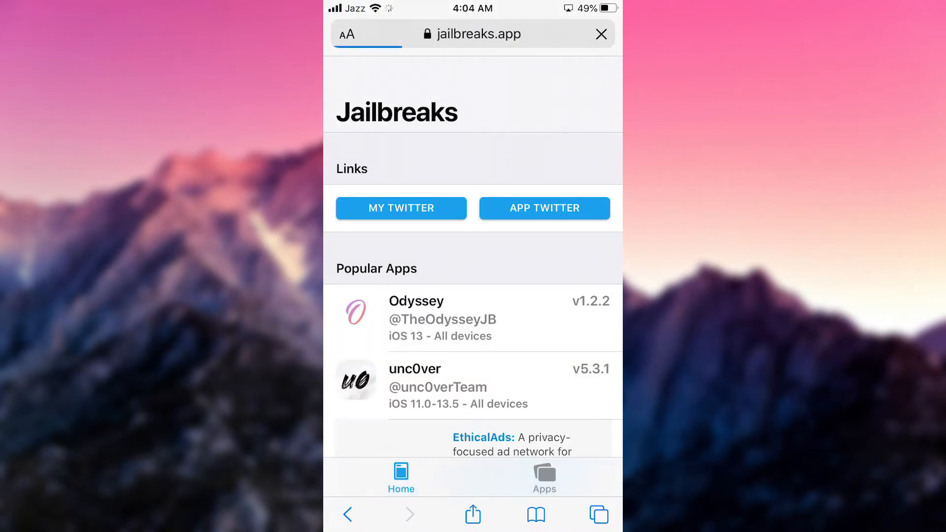
Step: Scroll to Odyssey on Jailbreaks.app and approve its install
scroll(down, 3)
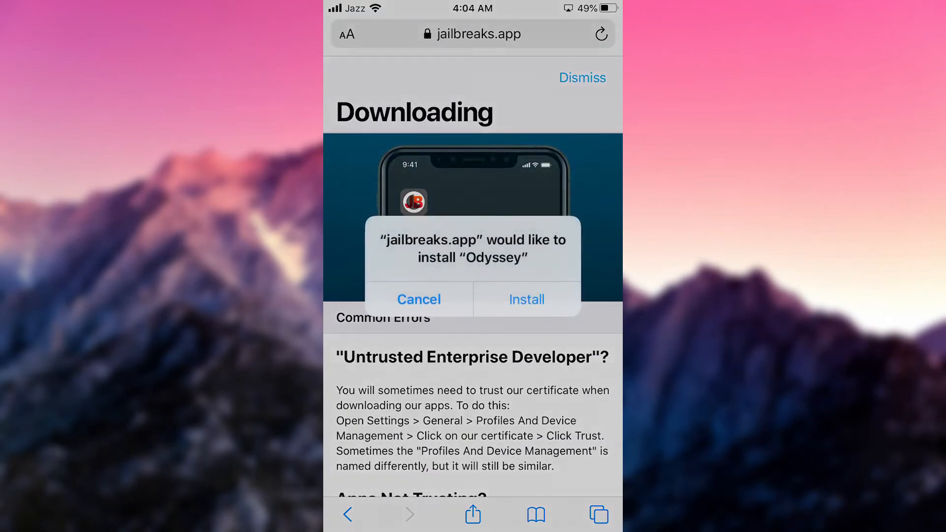
click(526, 298)
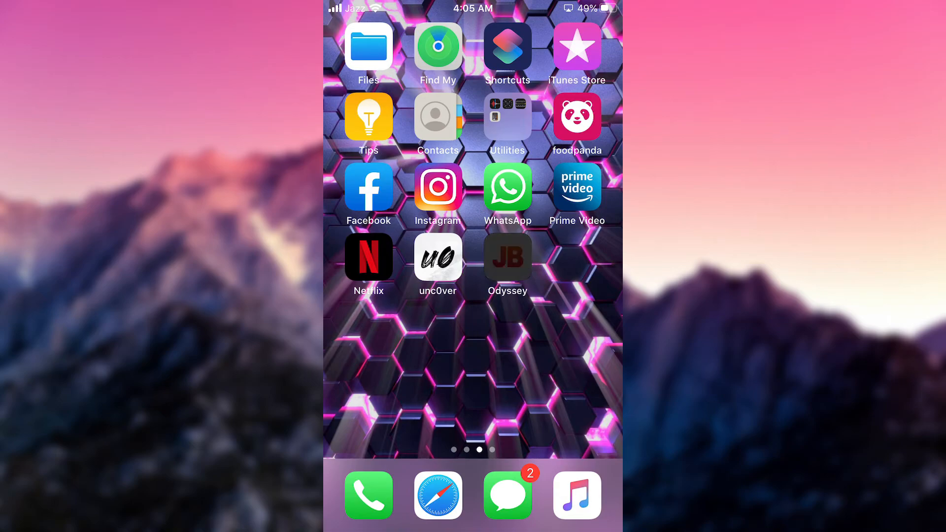
Step: Dismiss the Odyssey install error and launch the unc0ver app
click(507, 257)
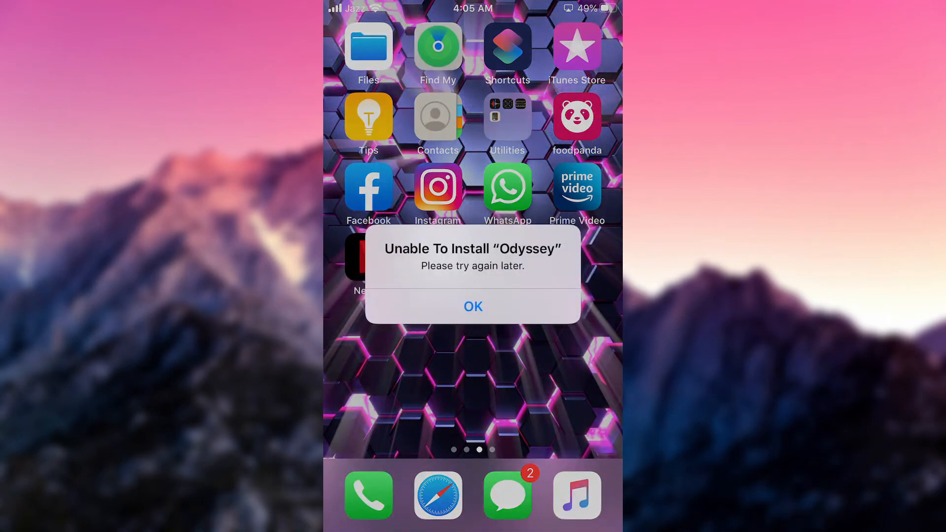
click(473, 306)
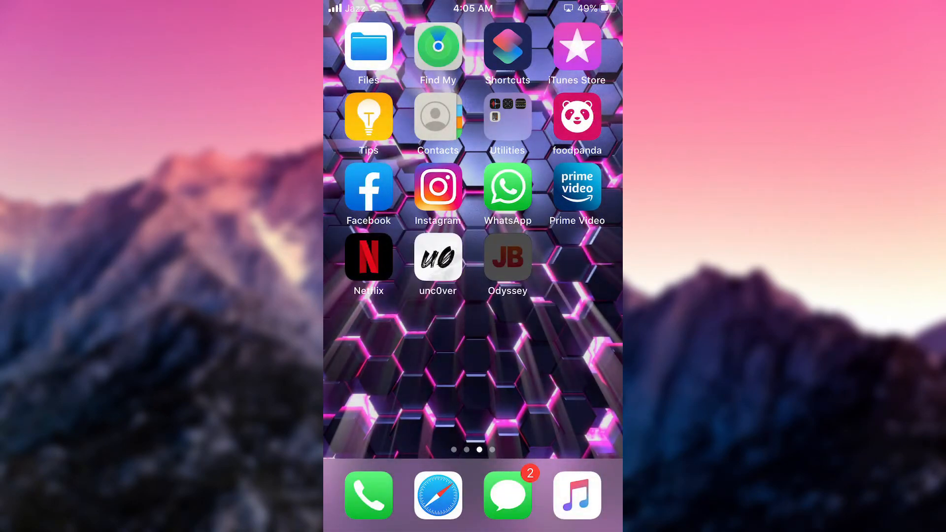
click(437, 255)
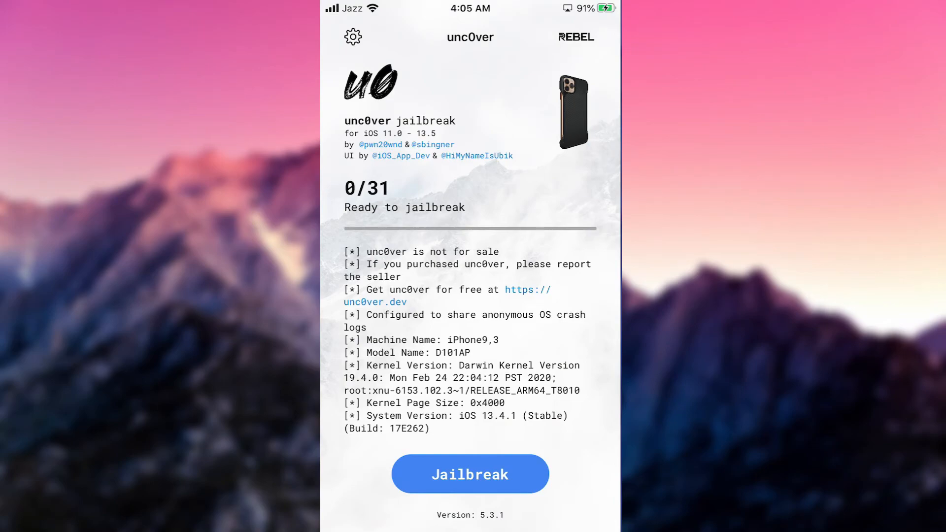
Step: Run unc0ver 5.3.1's Jailbreak until the device resprings into Cydia
click(469, 473)
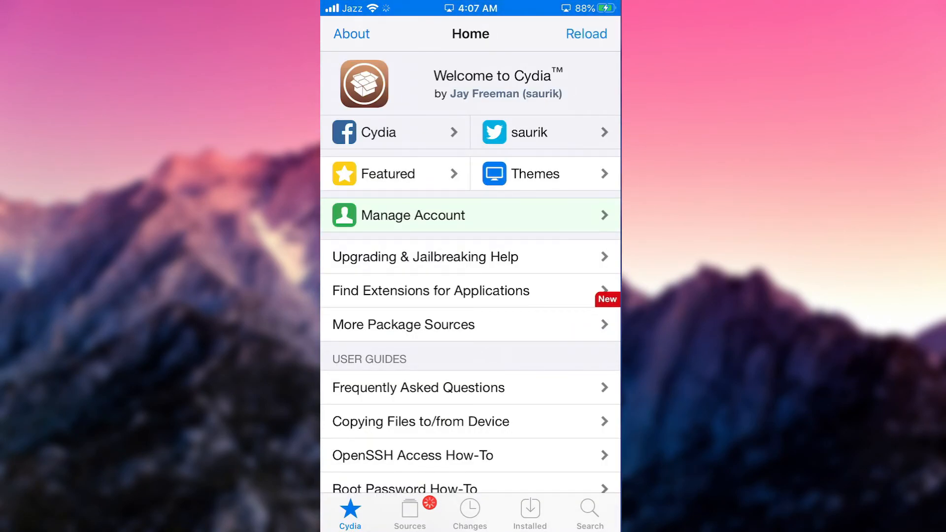
Step: Upgrade the essential Cydia packages: APT, Cydia Installer and Debian Packager
click(470, 512)
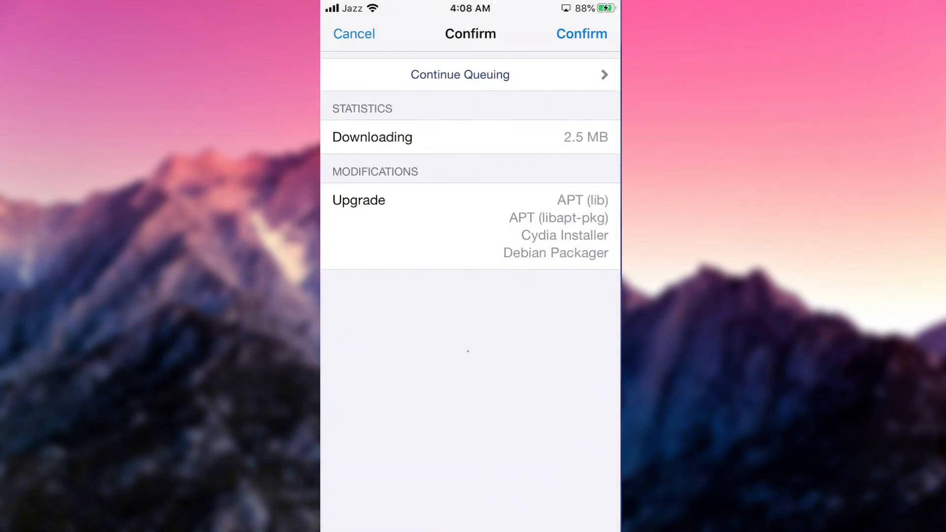
click(580, 34)
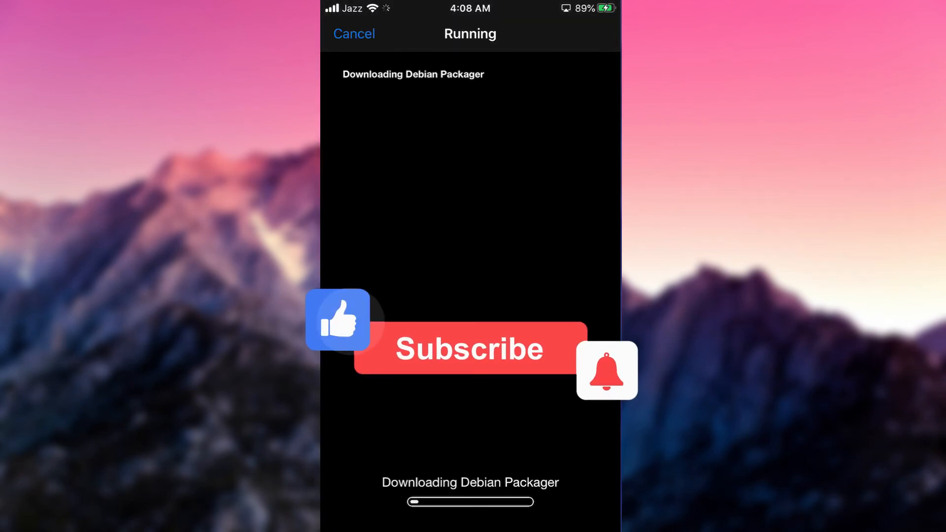